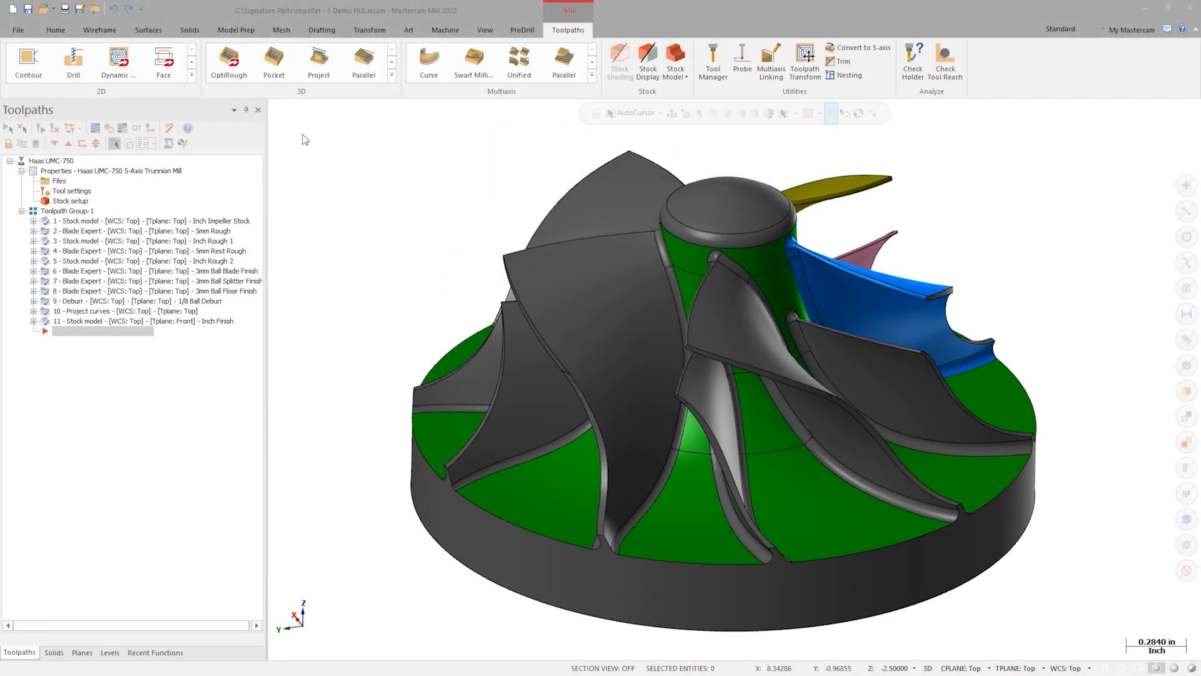
Browse the Machine tab and Multiaxis toolpath gallery, then bring up File Info.
click(444, 30)
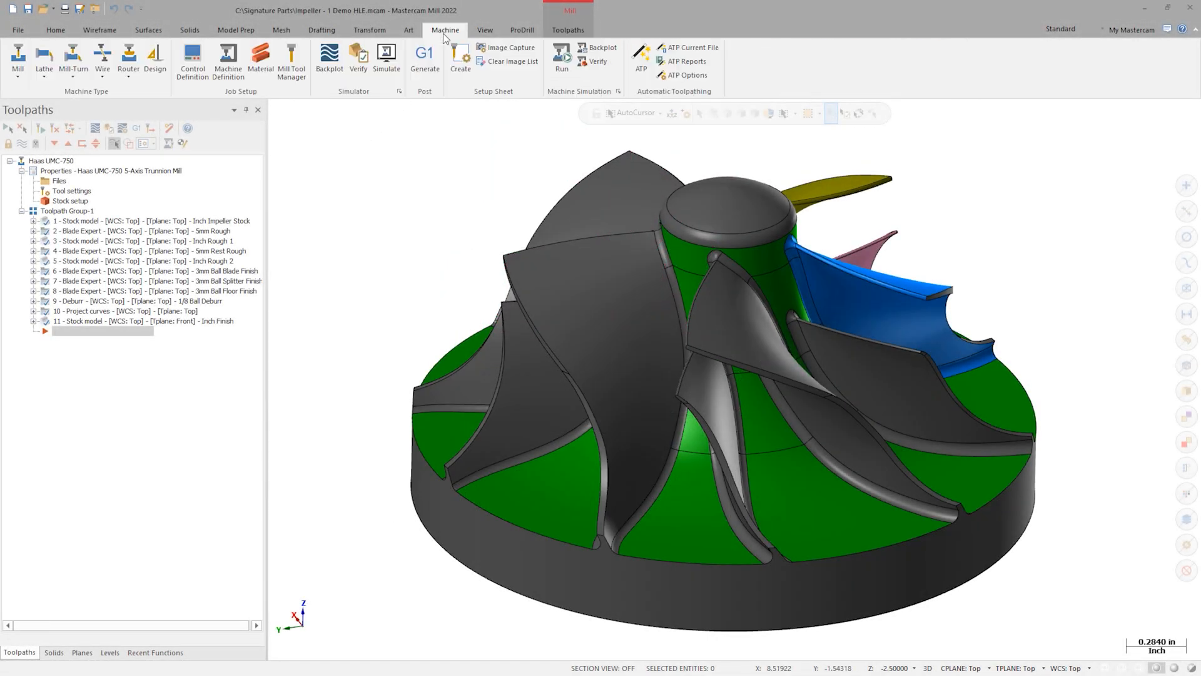
mouse_move(72, 60)
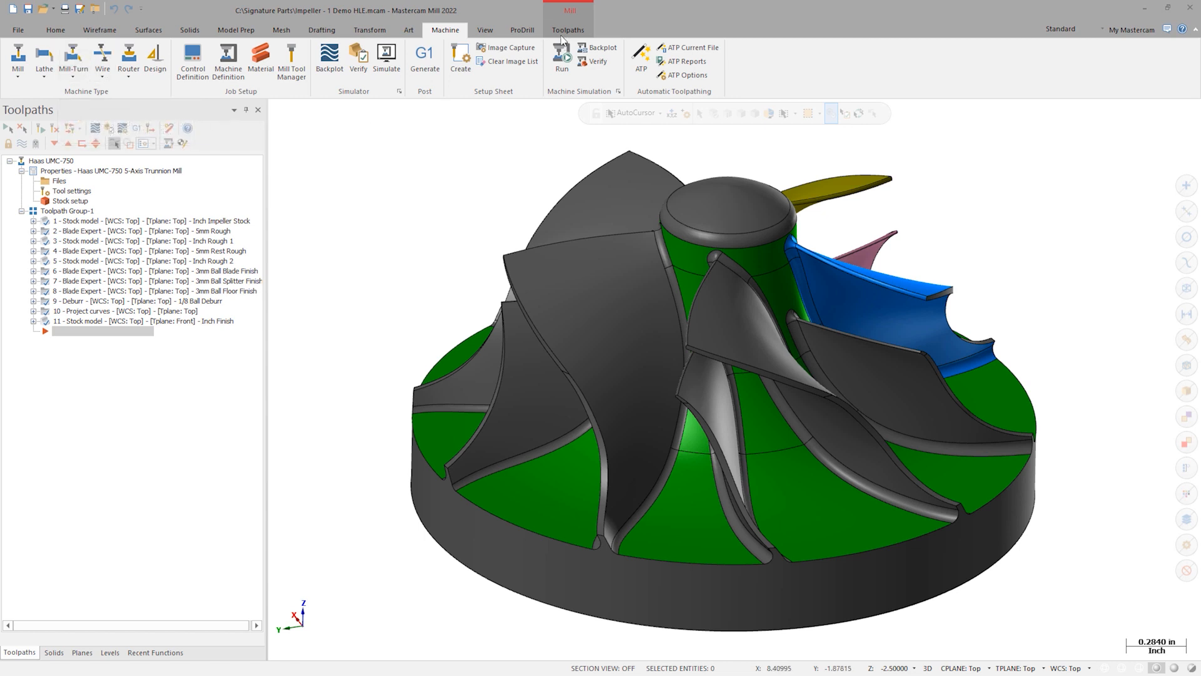
click(567, 30)
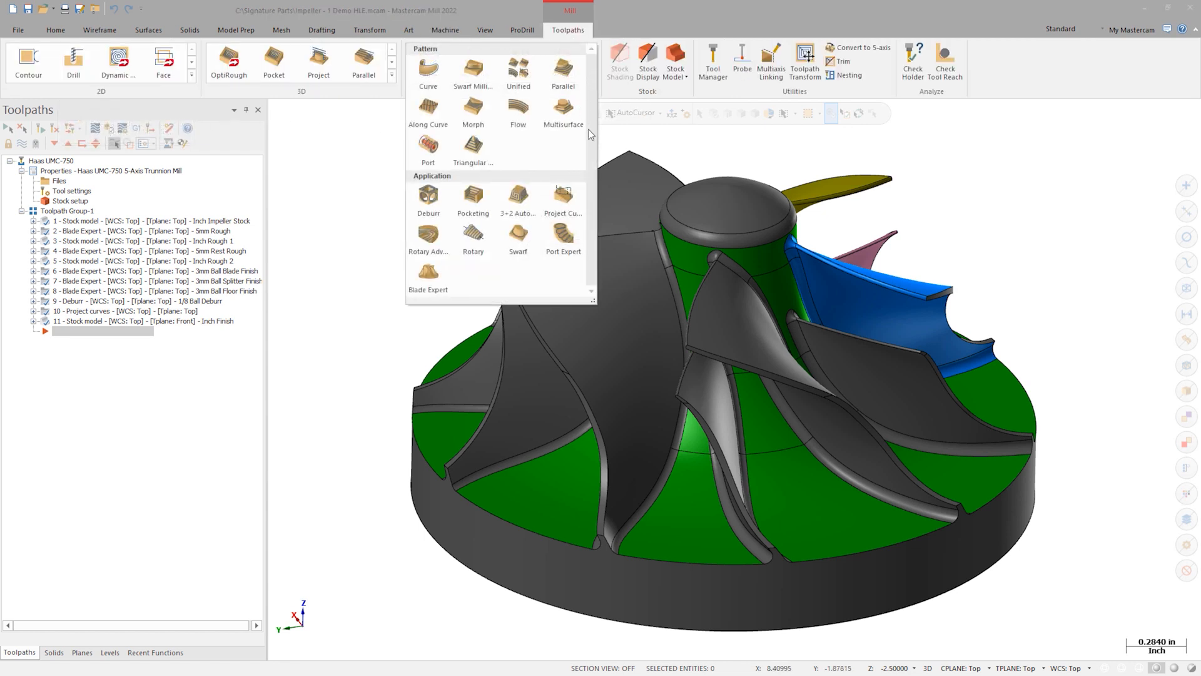
mouse_move(563, 236)
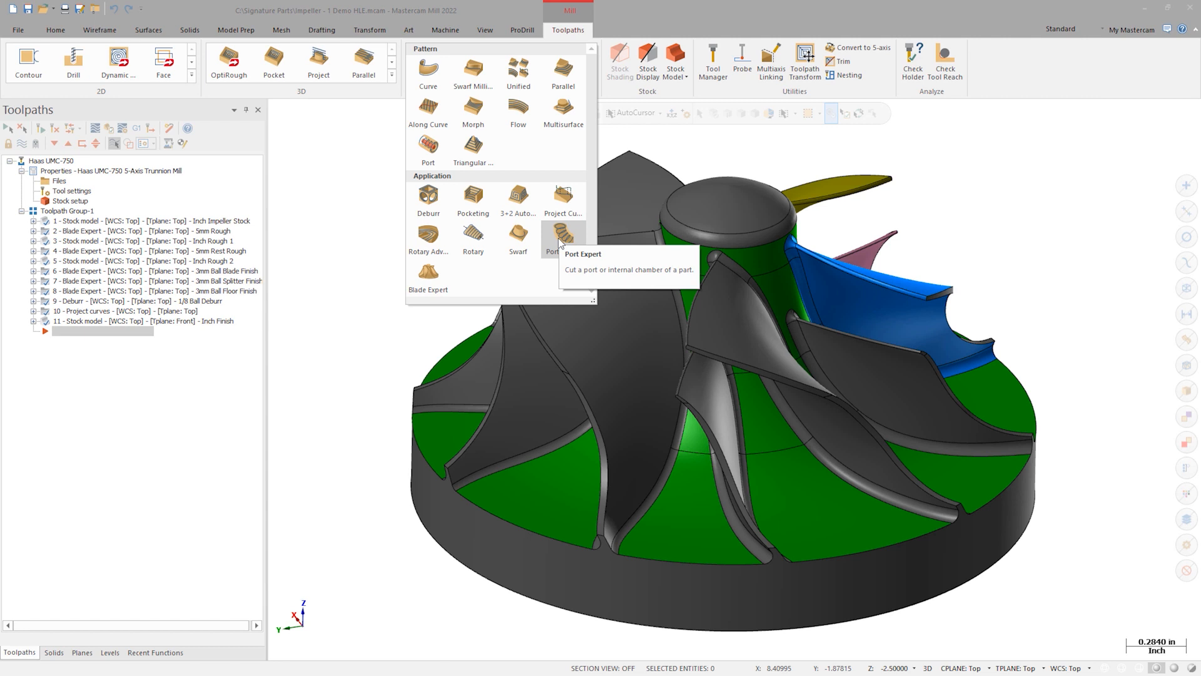
mouse_move(427, 272)
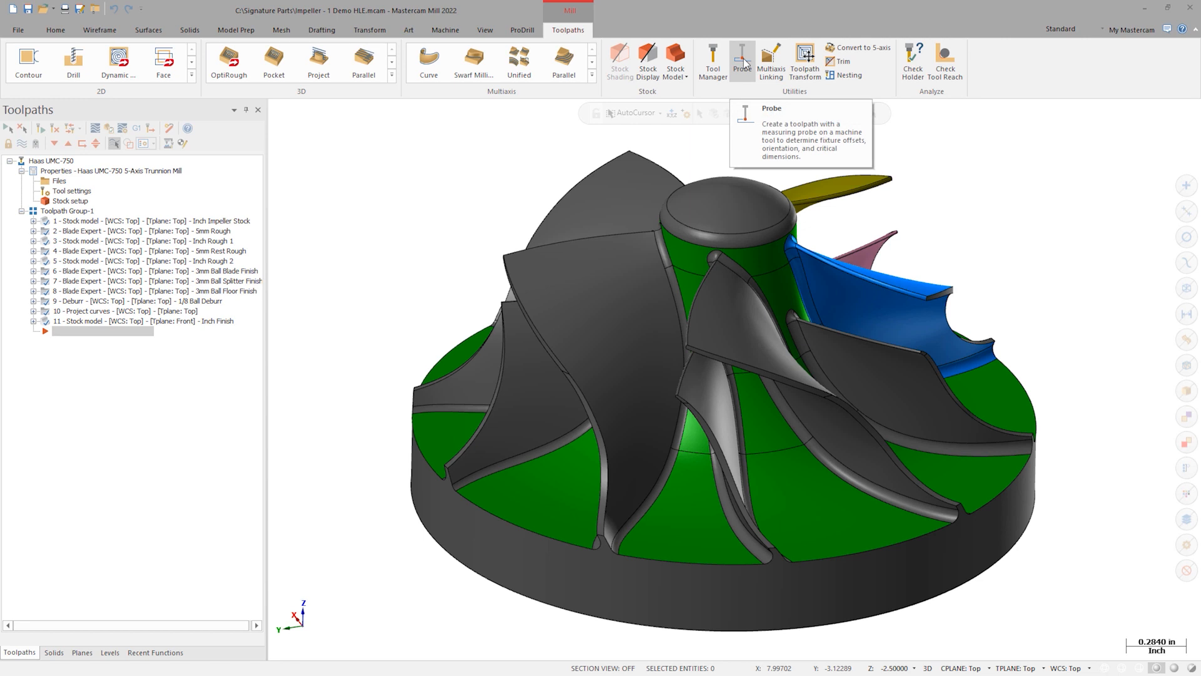
click(523, 29)
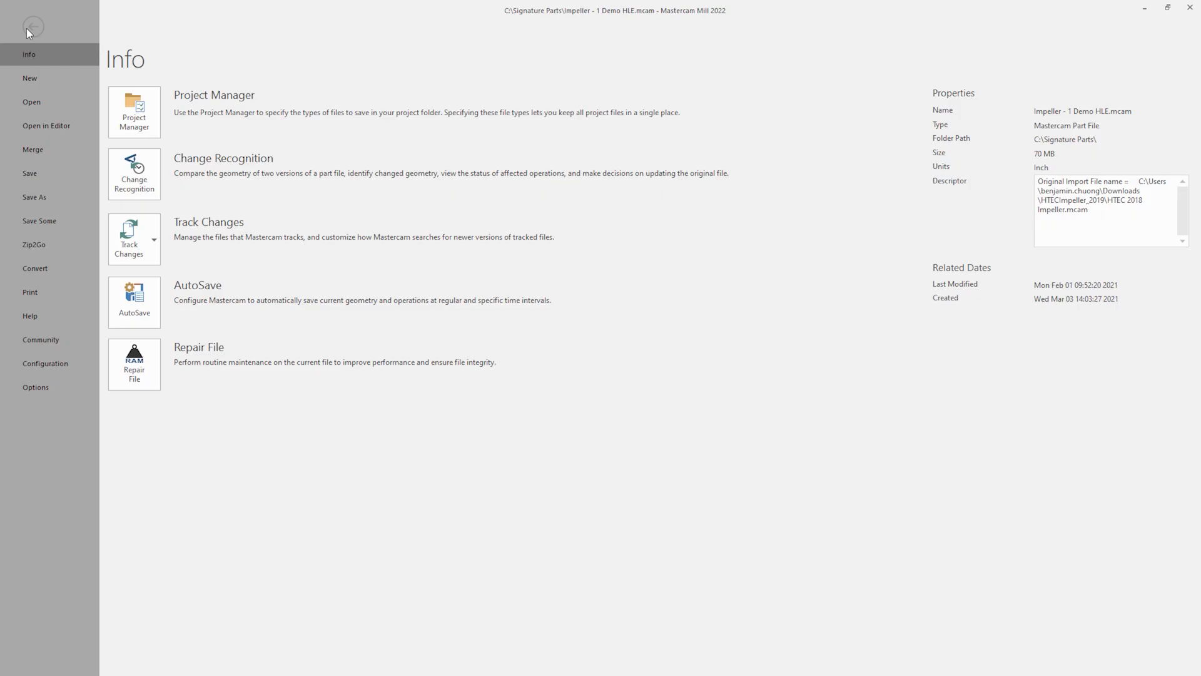
Review Convert options (Migration Wizard, Import/Export Folder) and return to the impeller model.
click(34, 269)
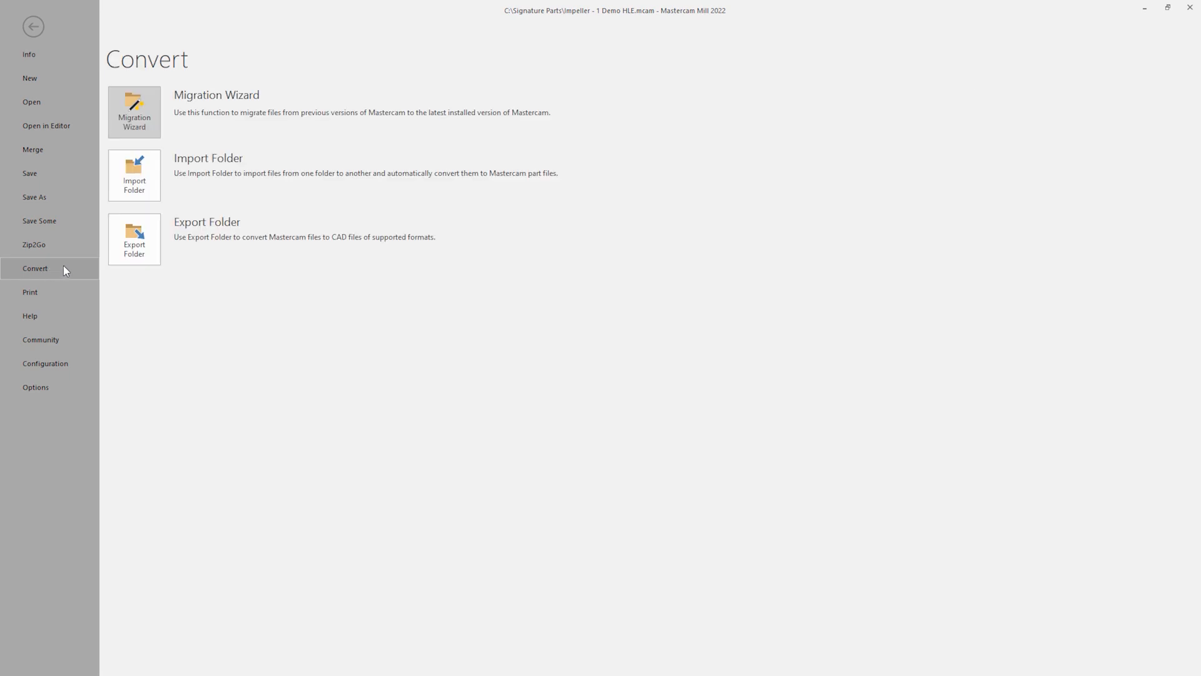
mouse_move(155, 115)
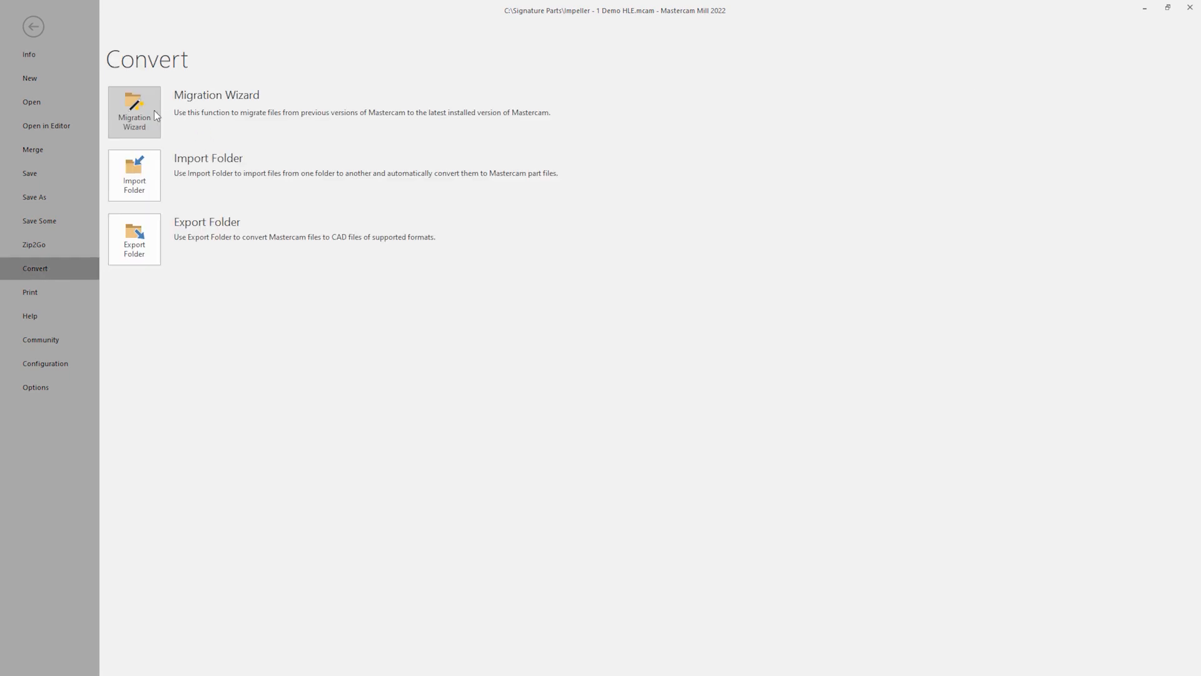
mouse_move(54, 59)
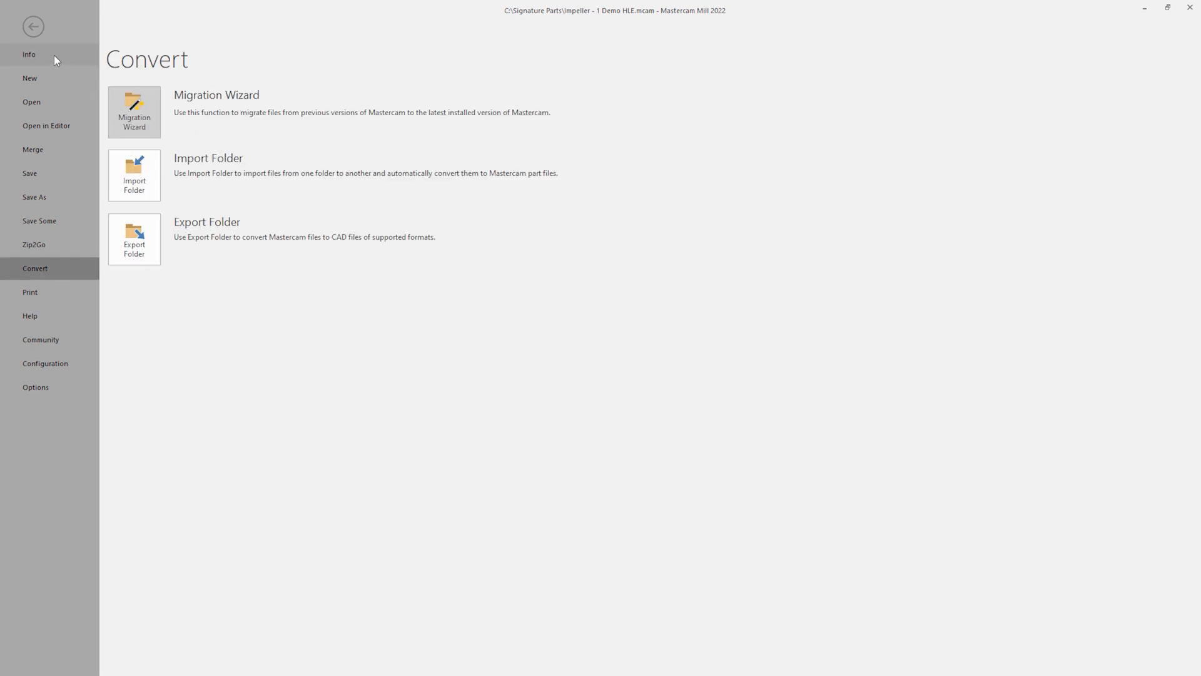
click(28, 54)
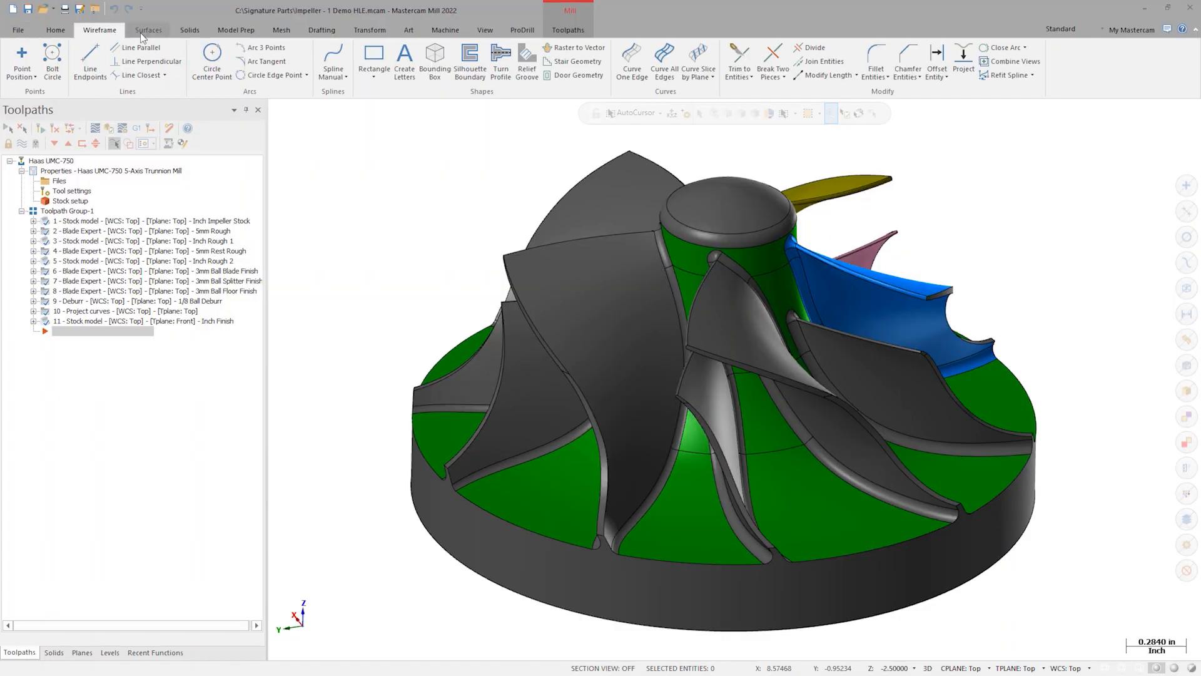
View the Surfaces tab, then try a Deburr toolpath function that the demo blocks.
click(189, 29)
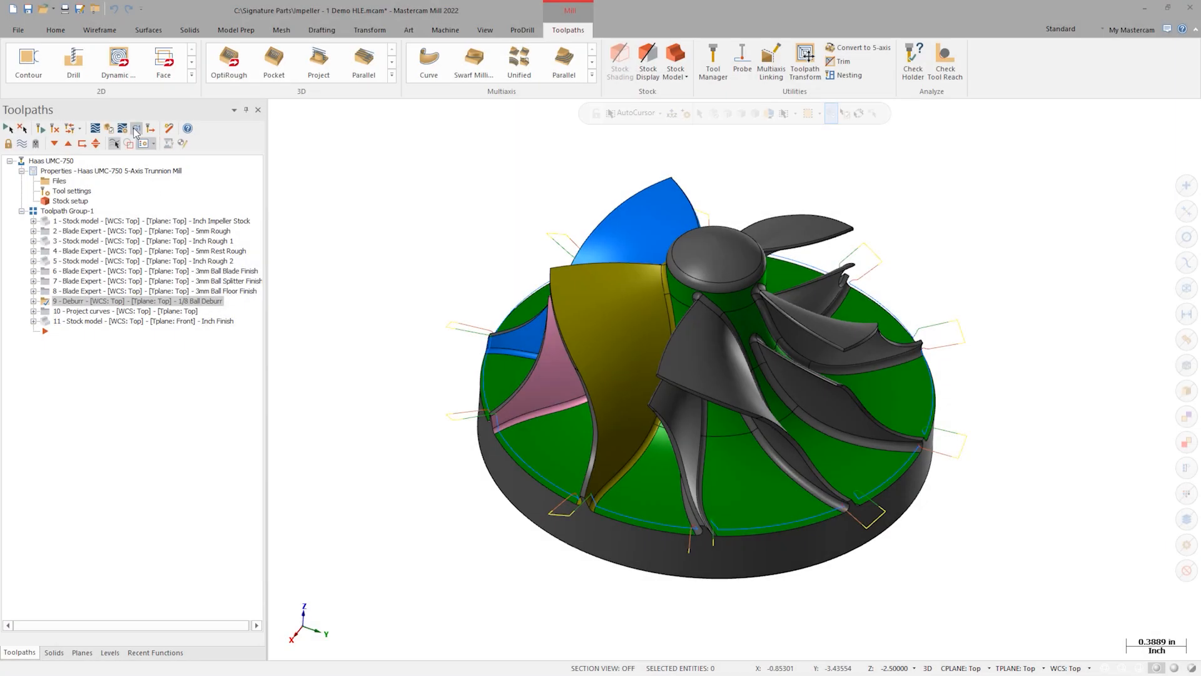
click(135, 128)
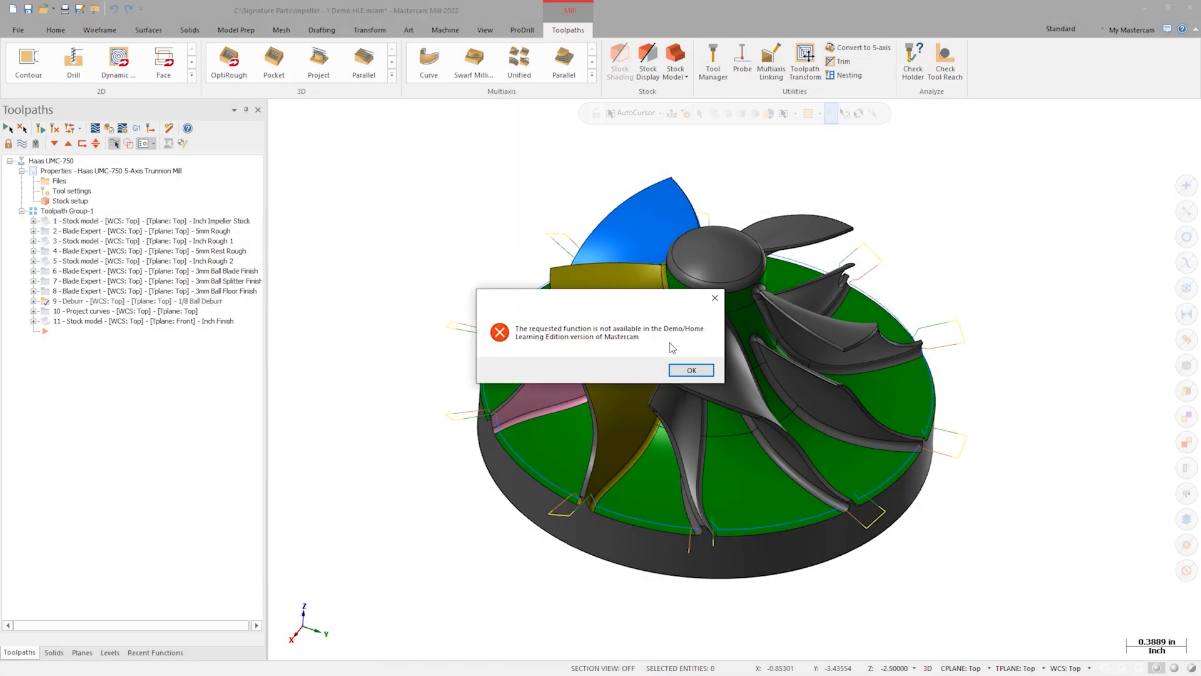
Dismiss the demo notice and inspect 5mm Rest Rough's Cut Pattern, Part Definition, Tool Axis pages.
click(689, 370)
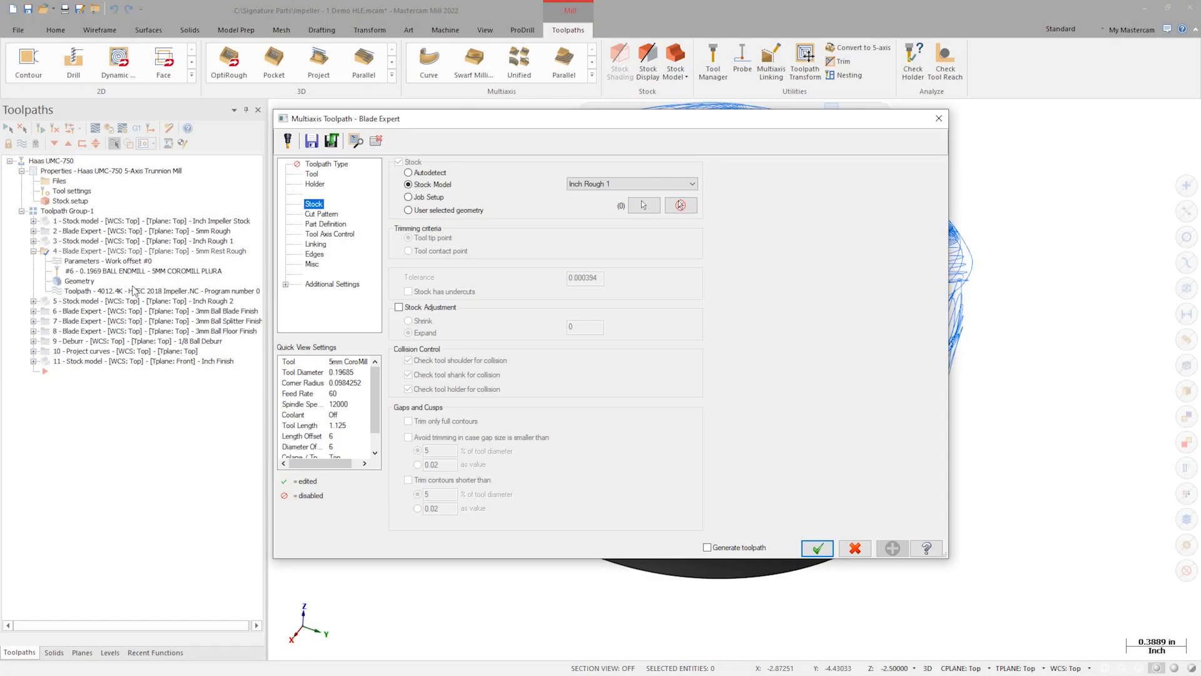
click(321, 214)
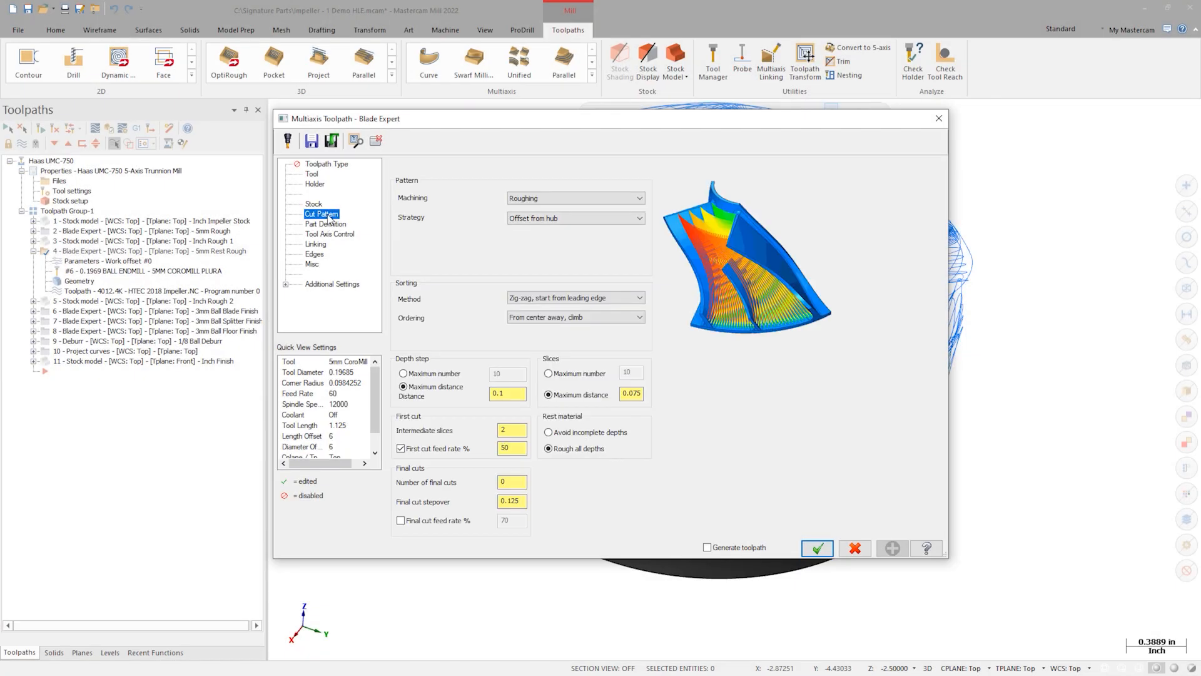
click(326, 222)
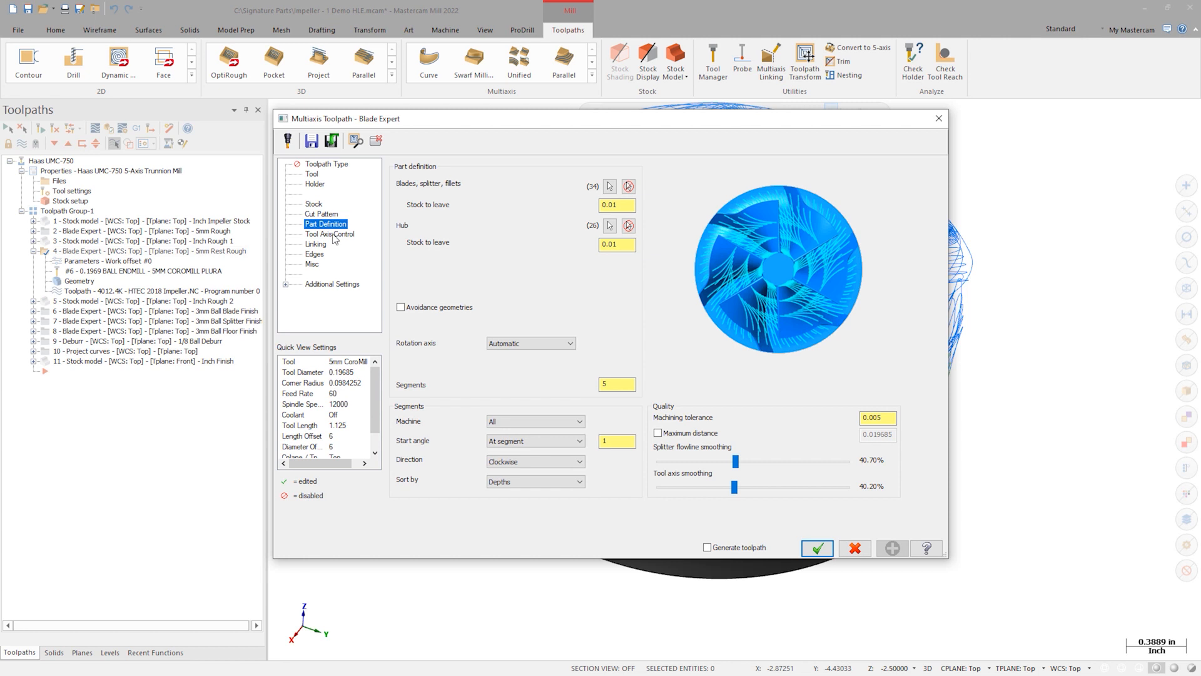
click(331, 233)
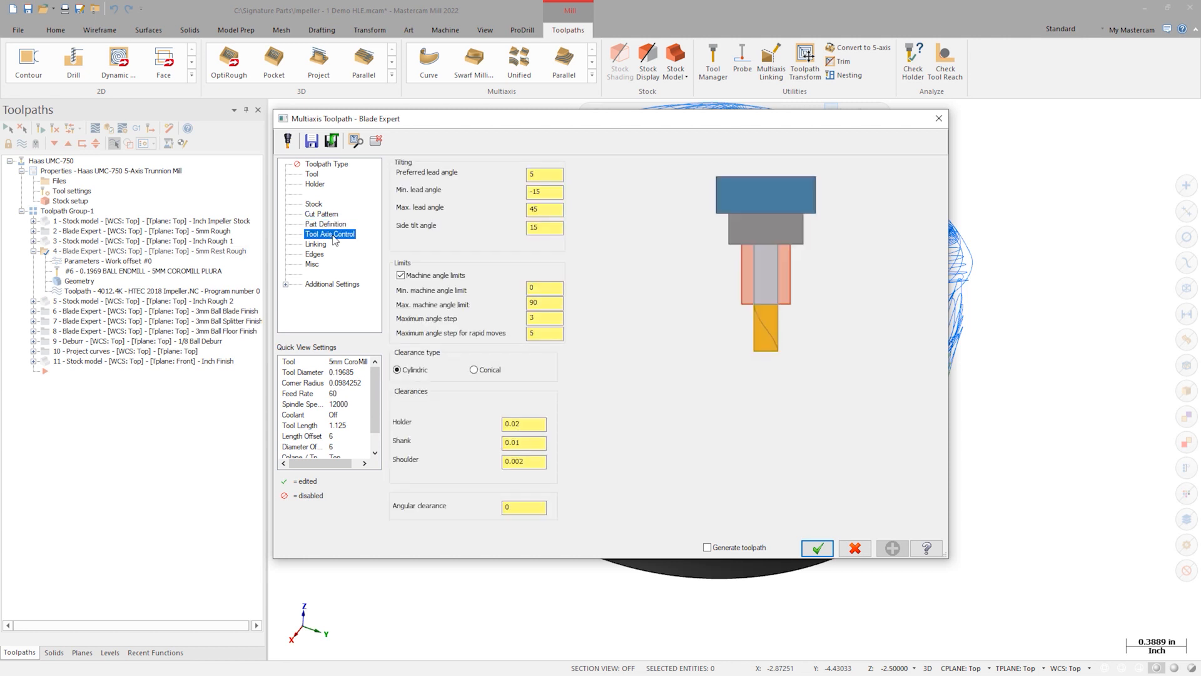
click(816, 549)
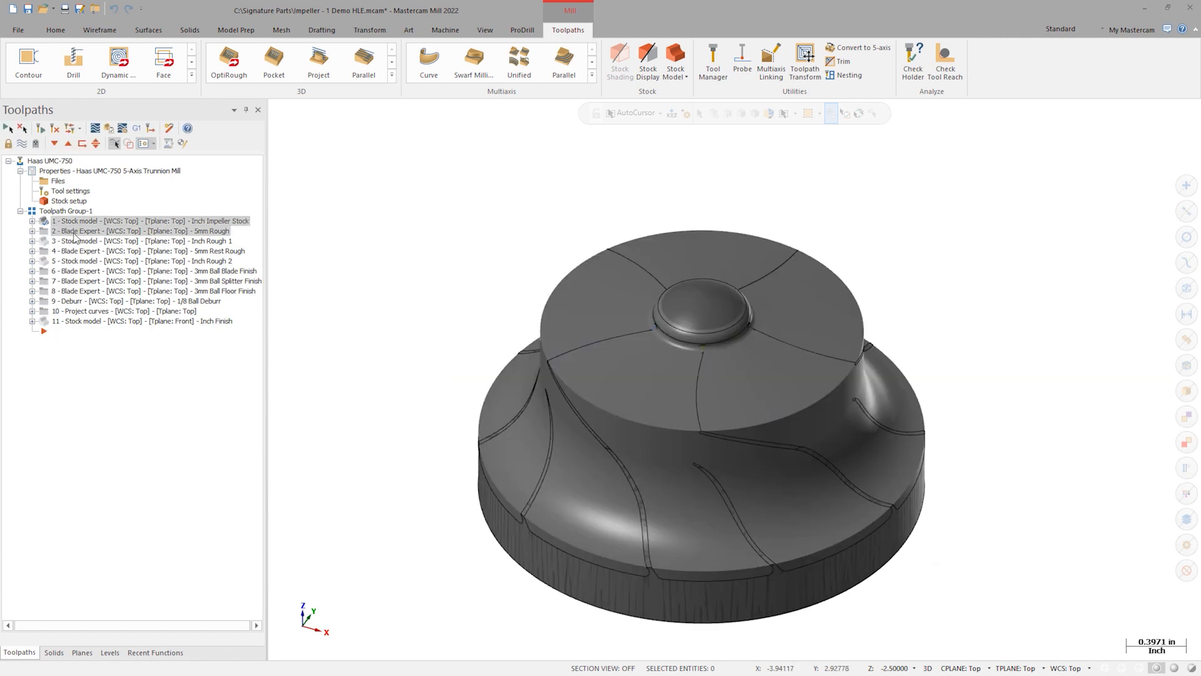
Display the roughed stock, 3mm Ball Splitter Finish and 1/8 Ball Deburr toolpaths.
click(150, 240)
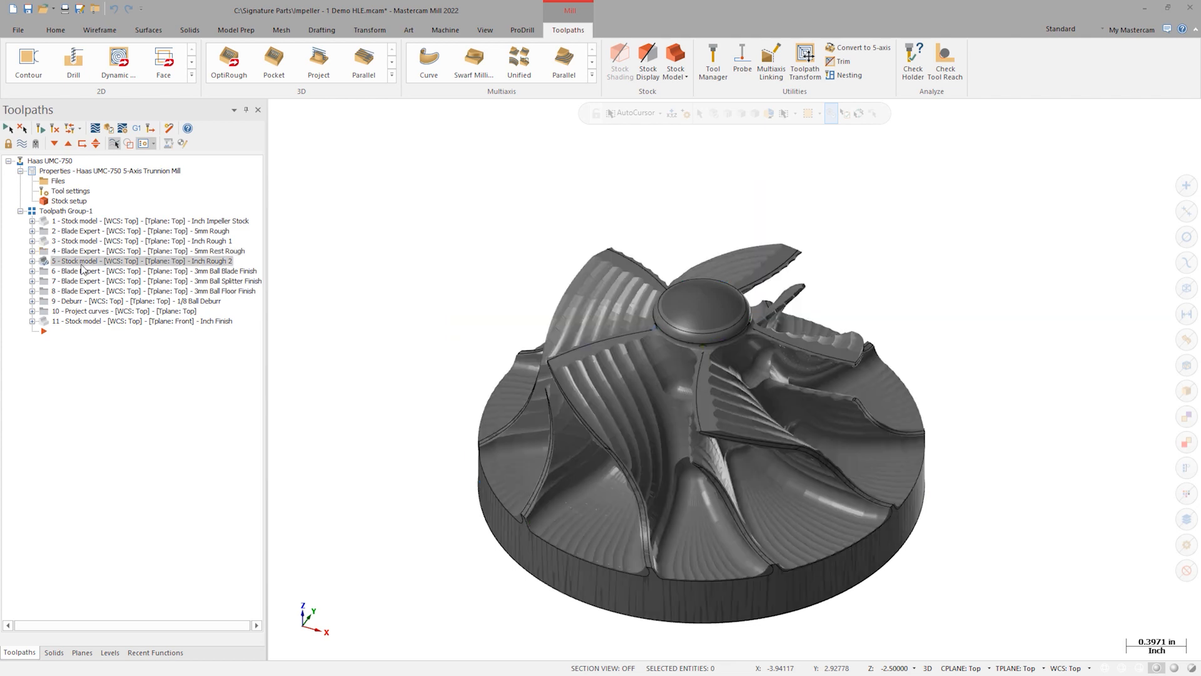
click(153, 280)
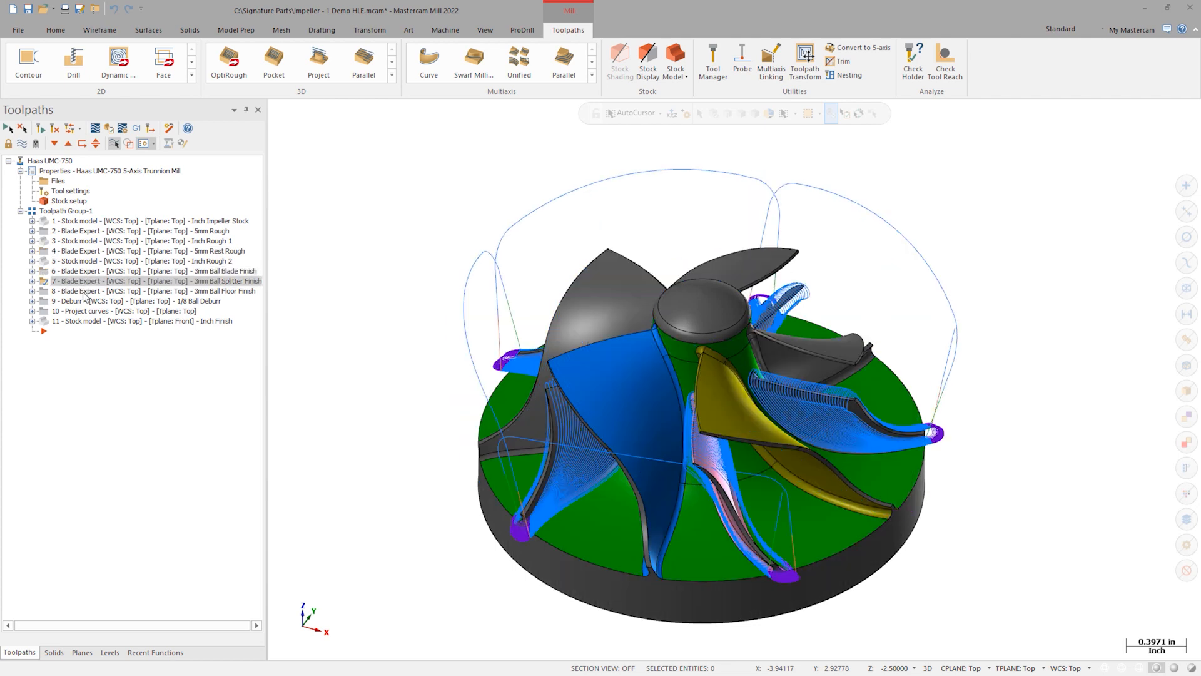
click(115, 300)
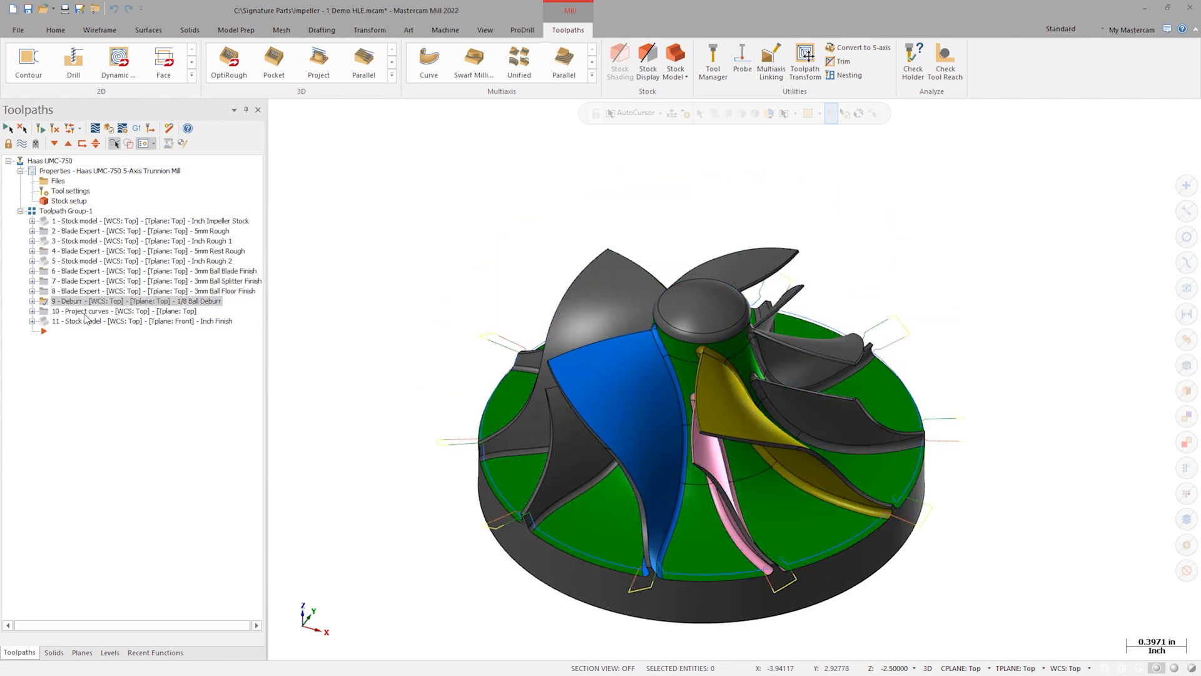